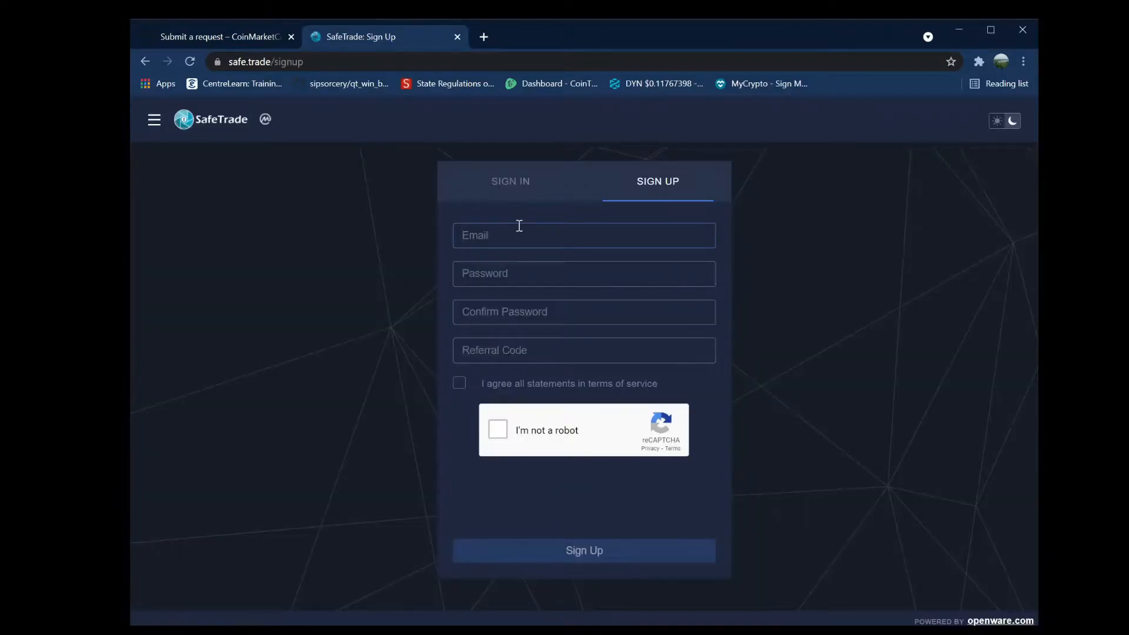
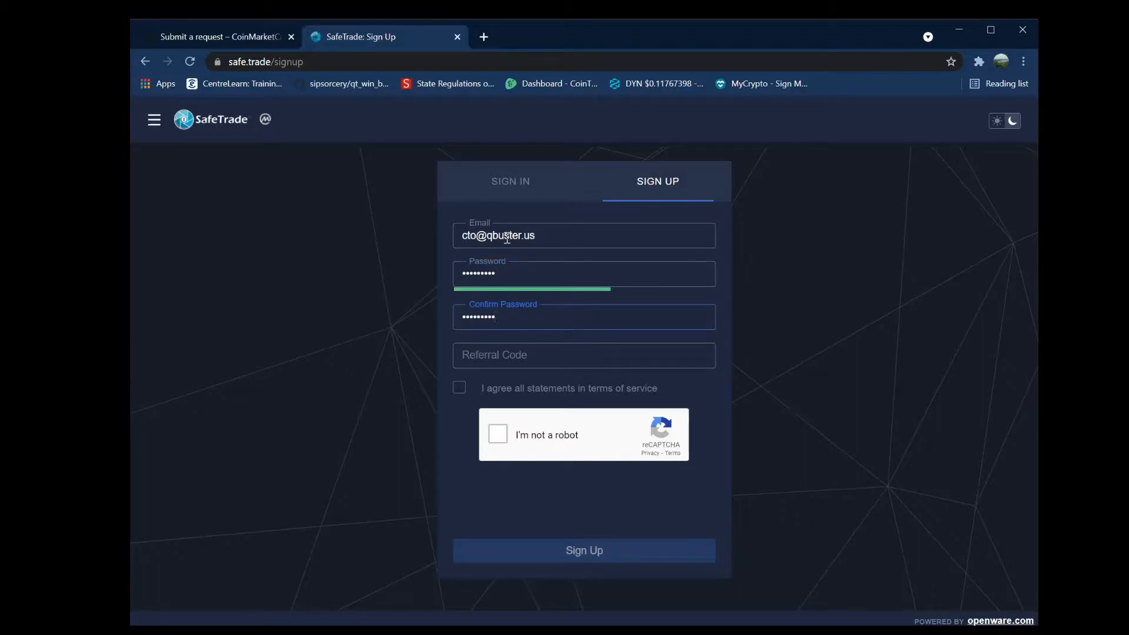
click(459, 387)
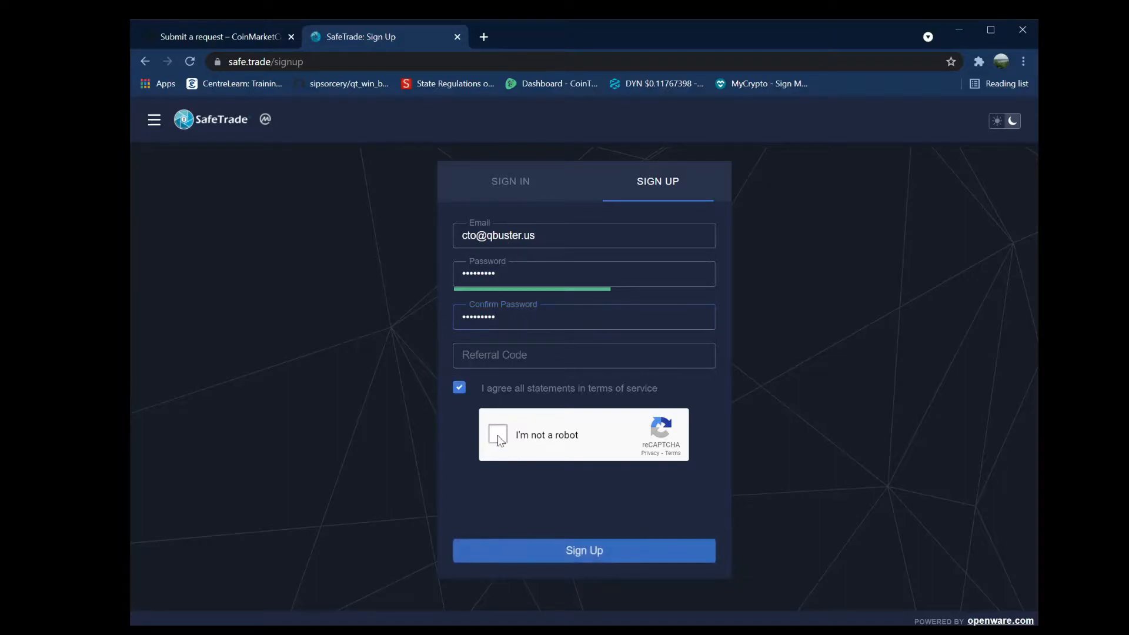
click(496, 435)
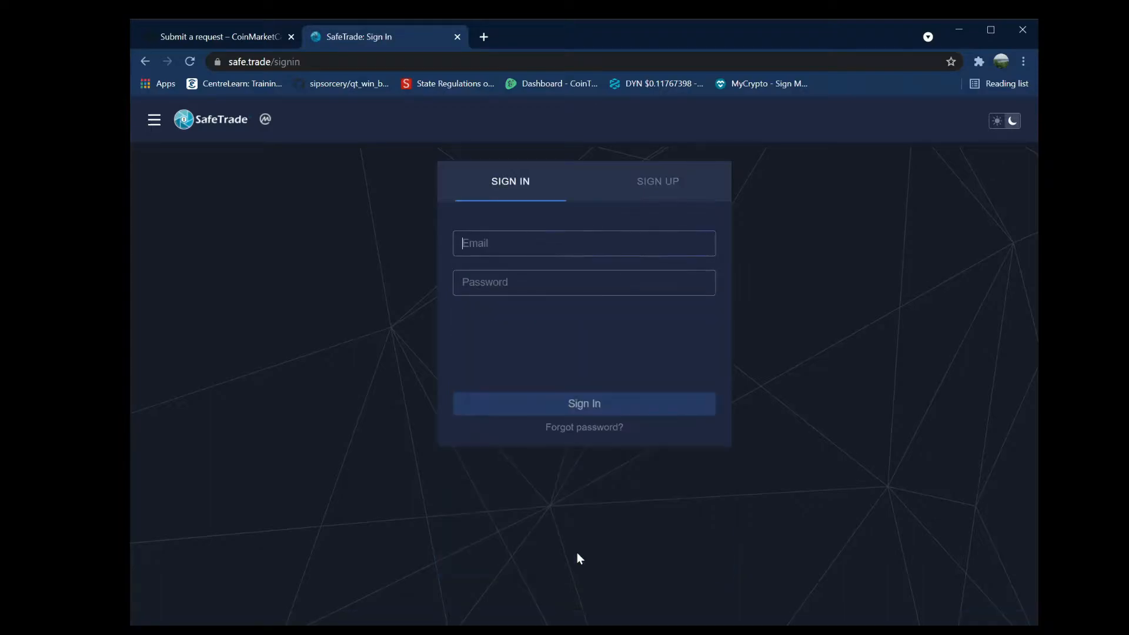
click(584, 242)
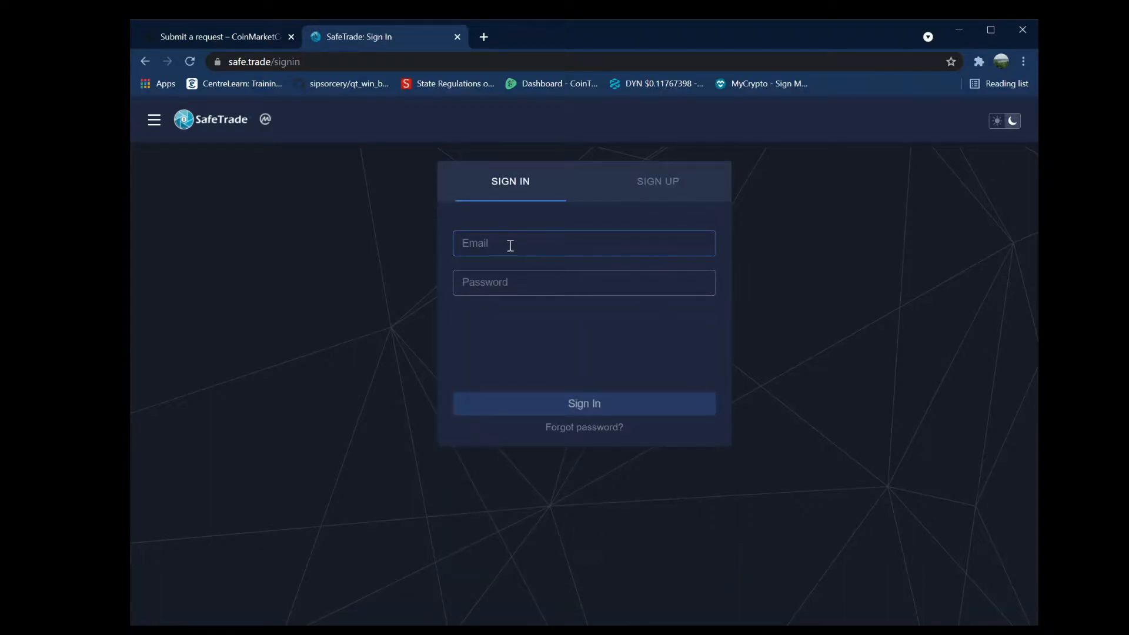
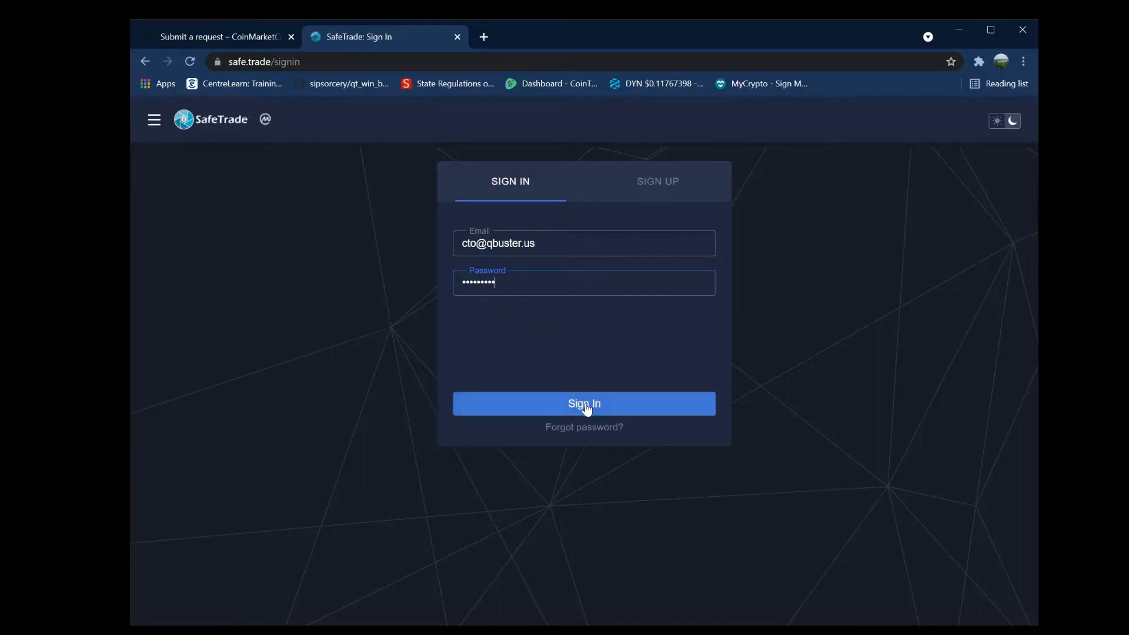
click(583, 403)
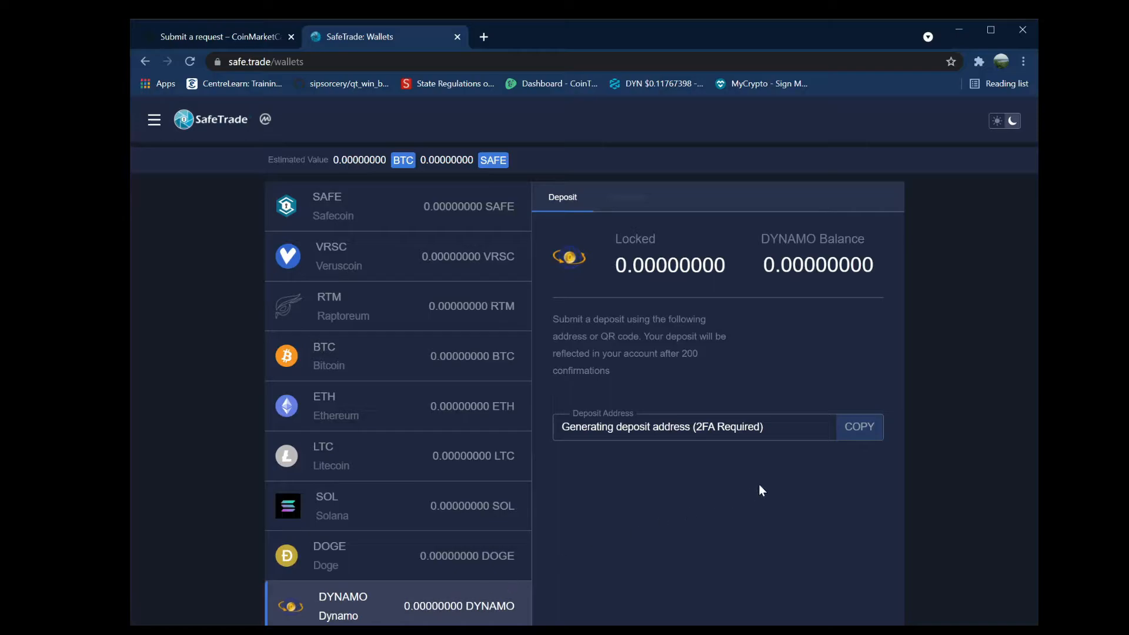
Reload the wallets page to show the Safecoin deposit panel, then show the navigation menu
scroll(down, 3)
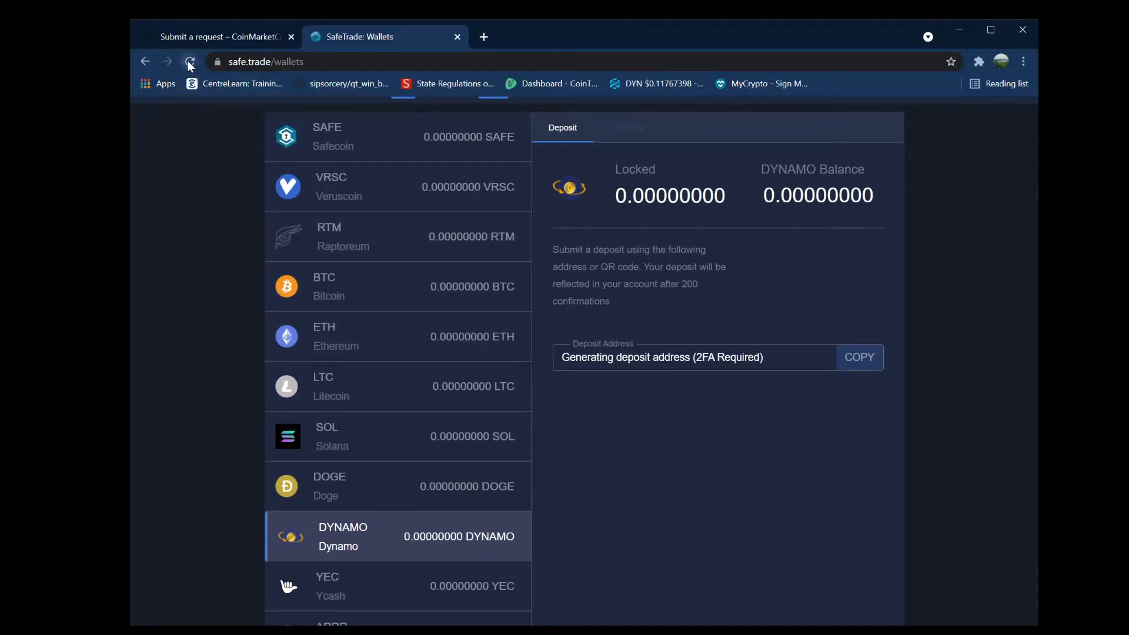
click(189, 62)
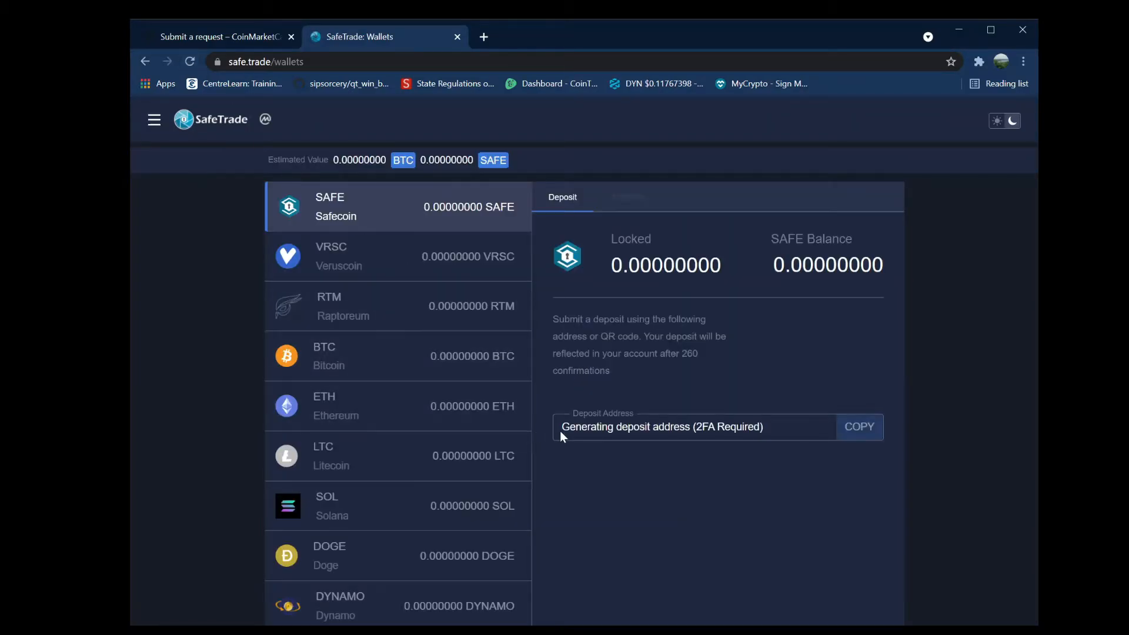
scroll(down, 3)
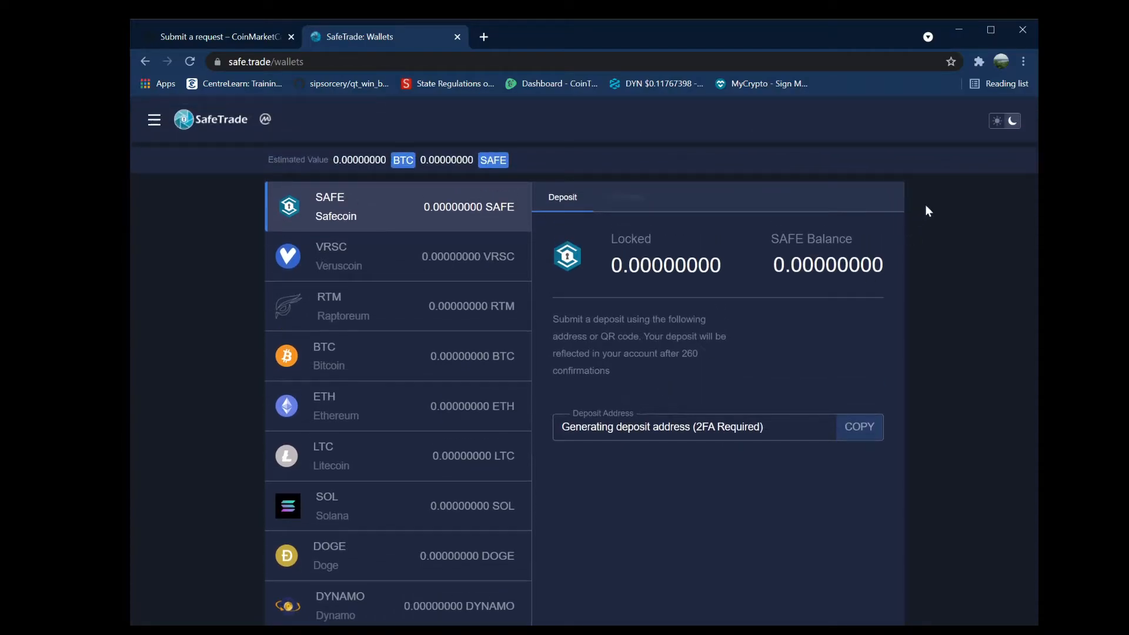
click(153, 120)
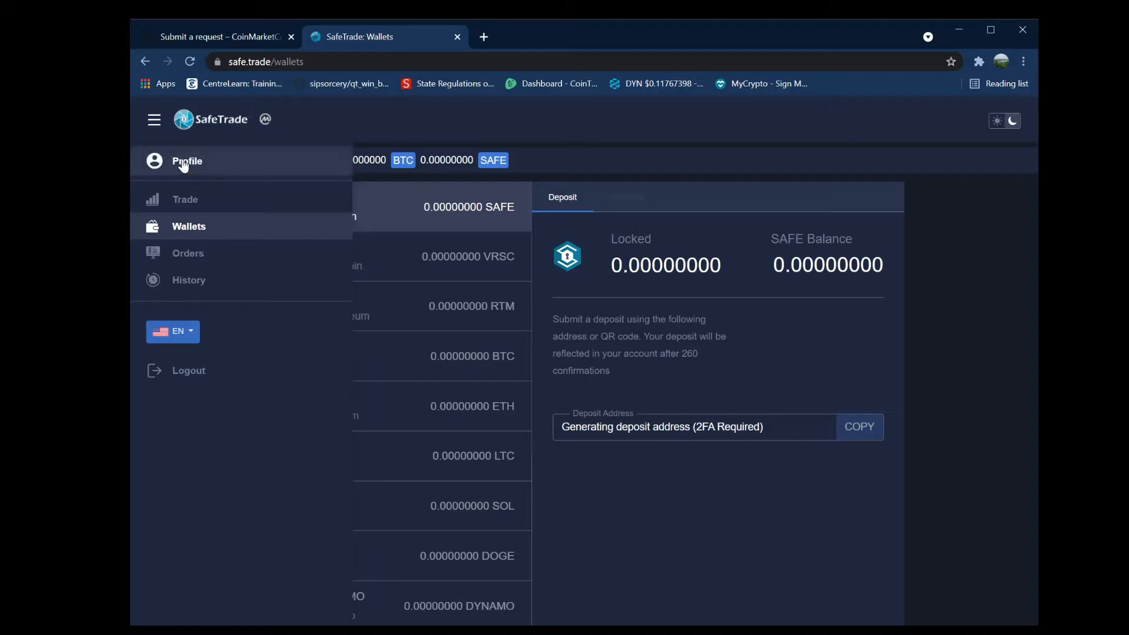
Go to Profile and switch on two-factor authentication to reveal the QR code and secret
click(187, 161)
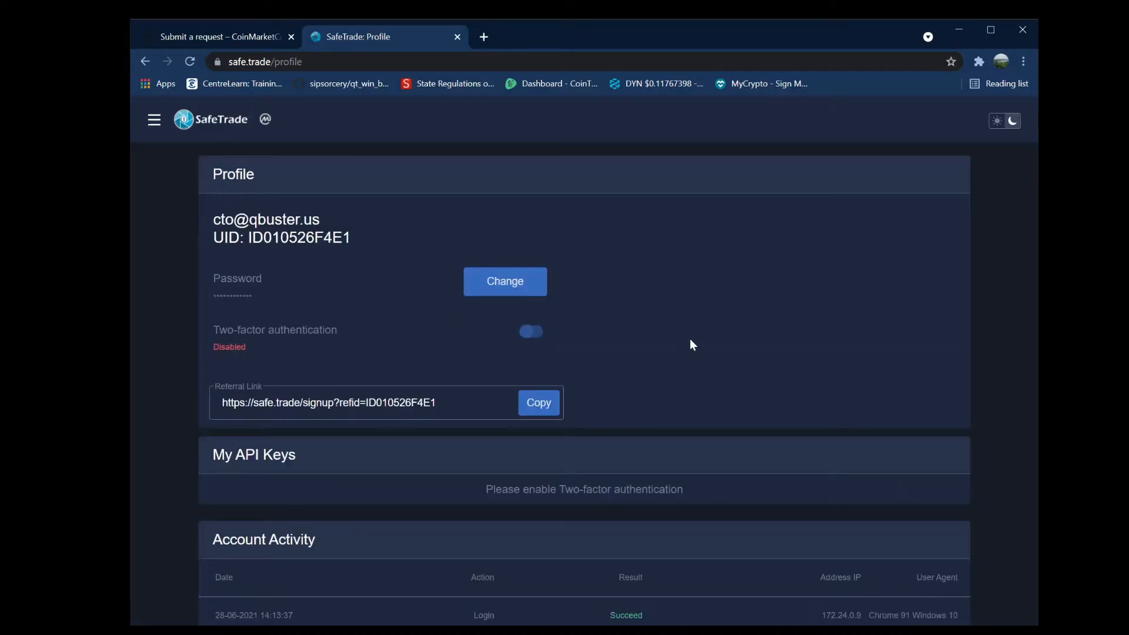
scroll(down, 3)
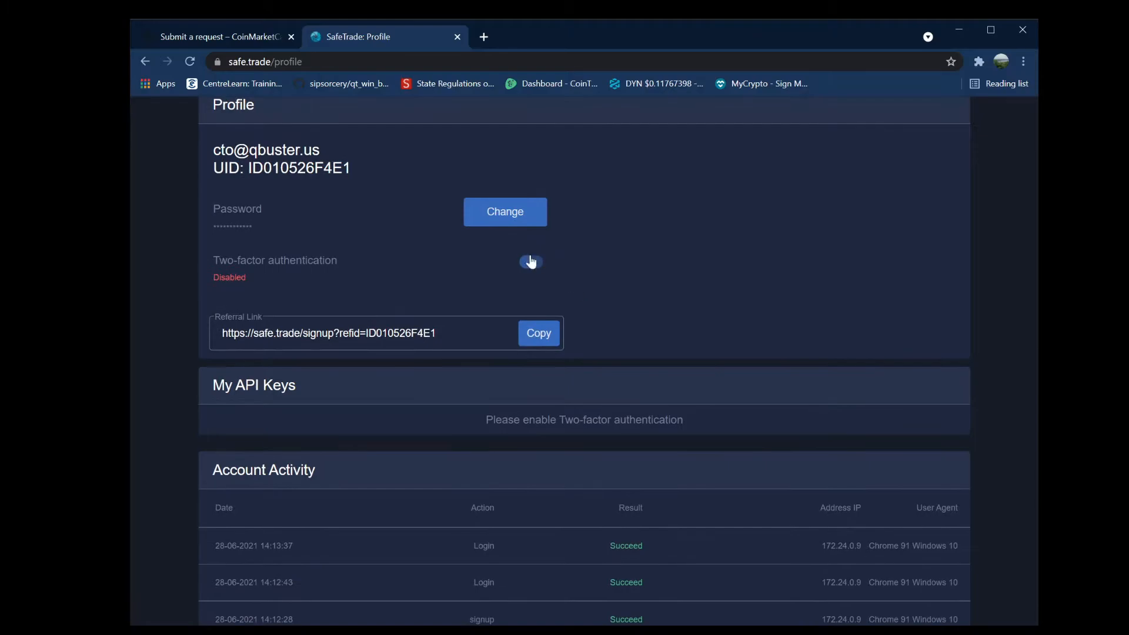
click(531, 261)
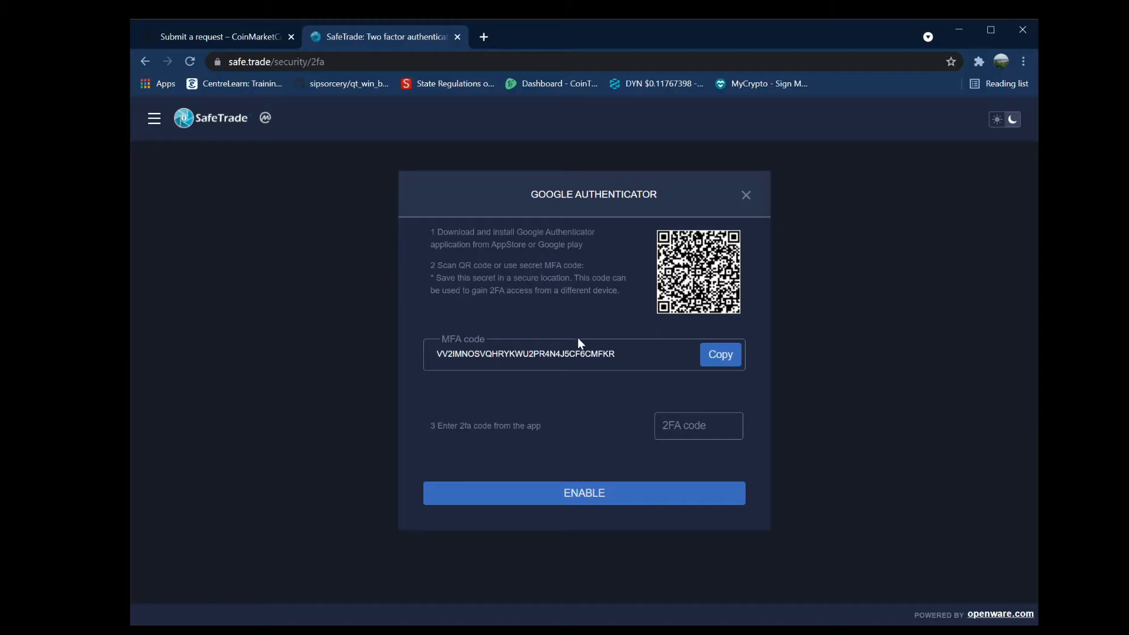
click(697, 425)
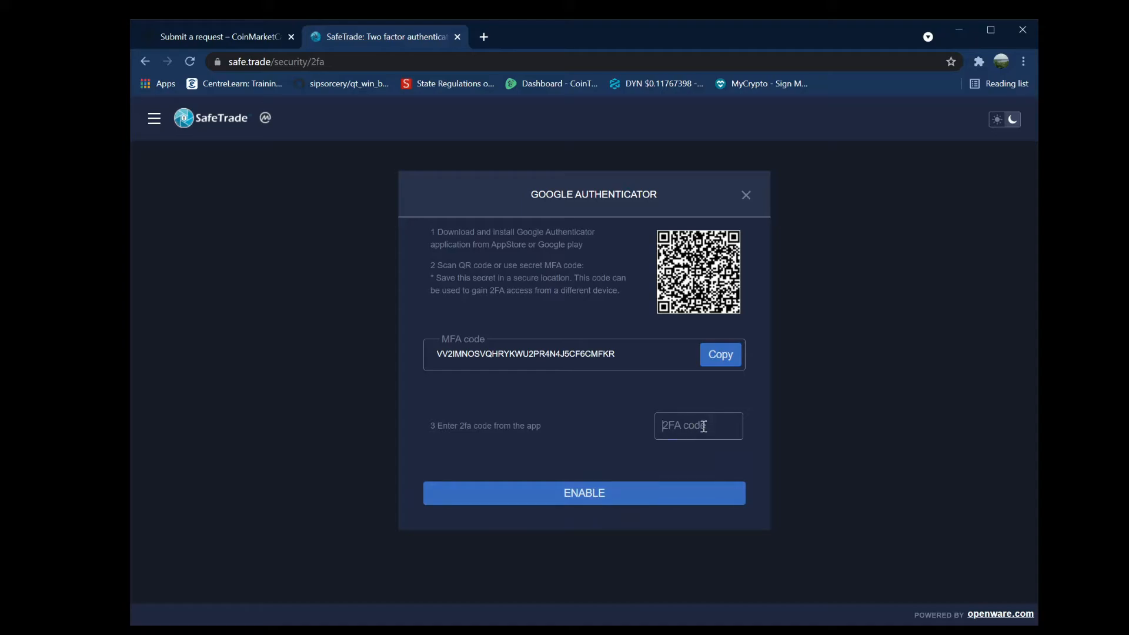
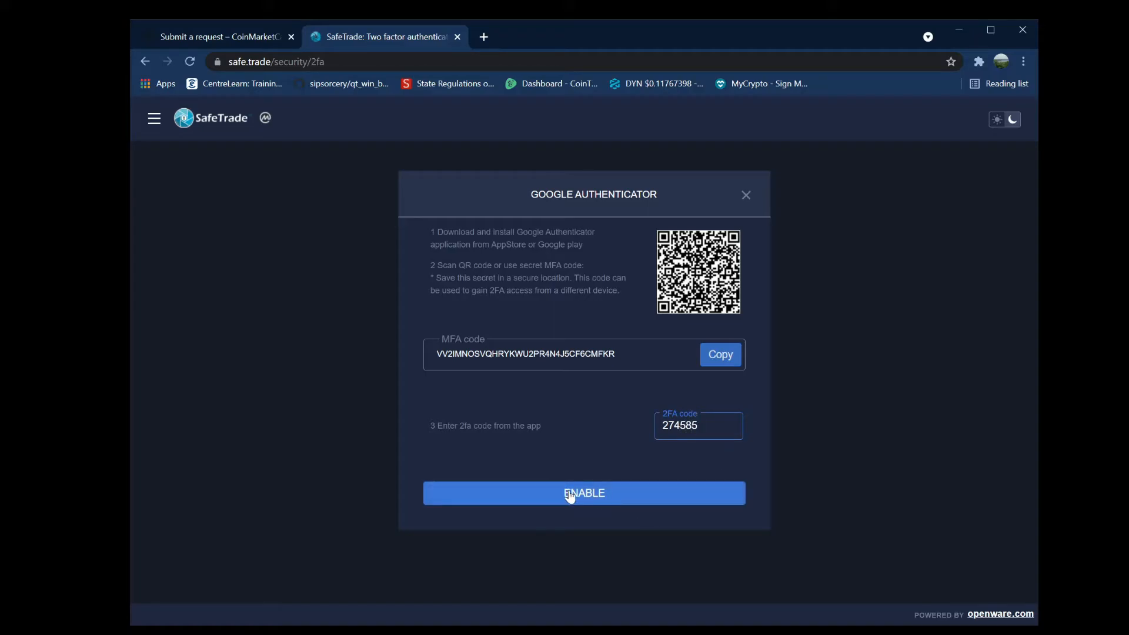
click(583, 493)
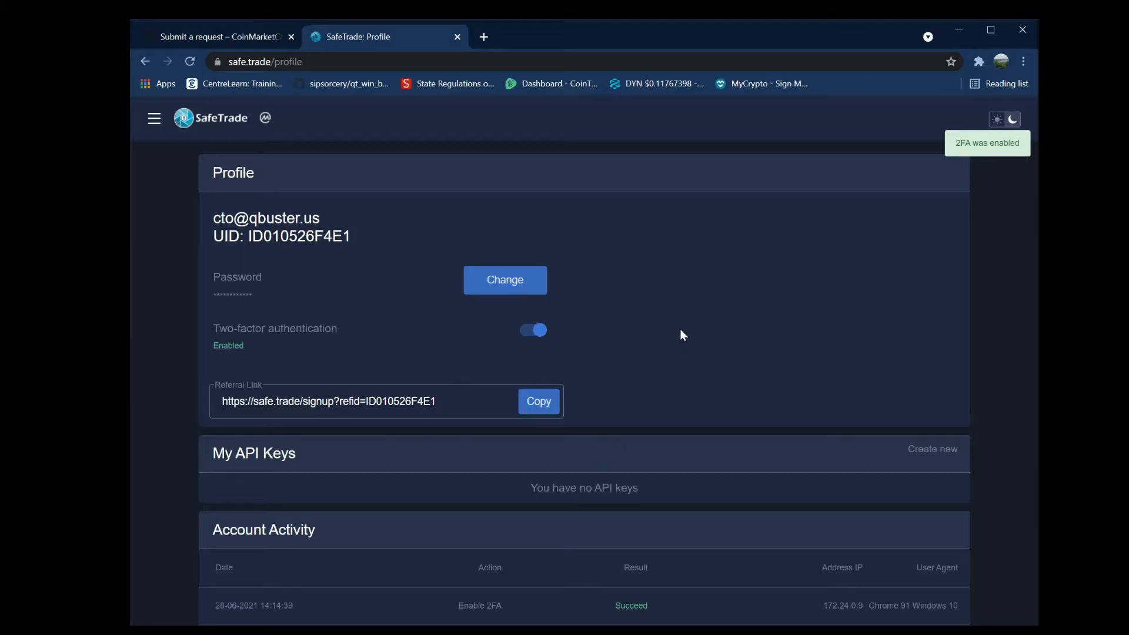
mouse_move(601, 296)
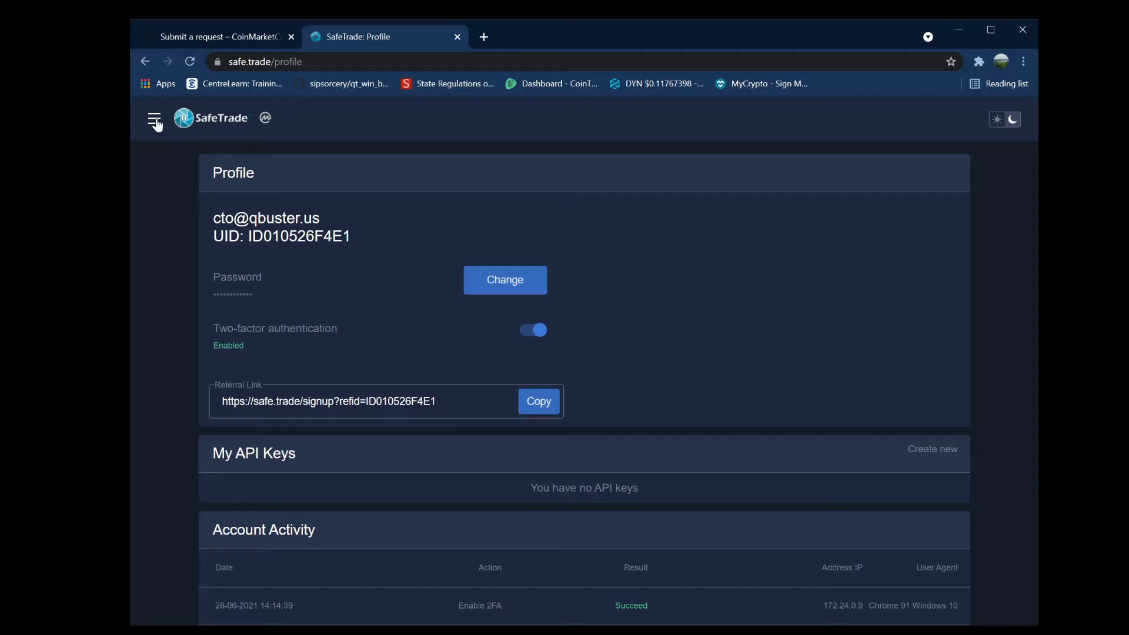
Log out of the account from the navigation menu
click(153, 118)
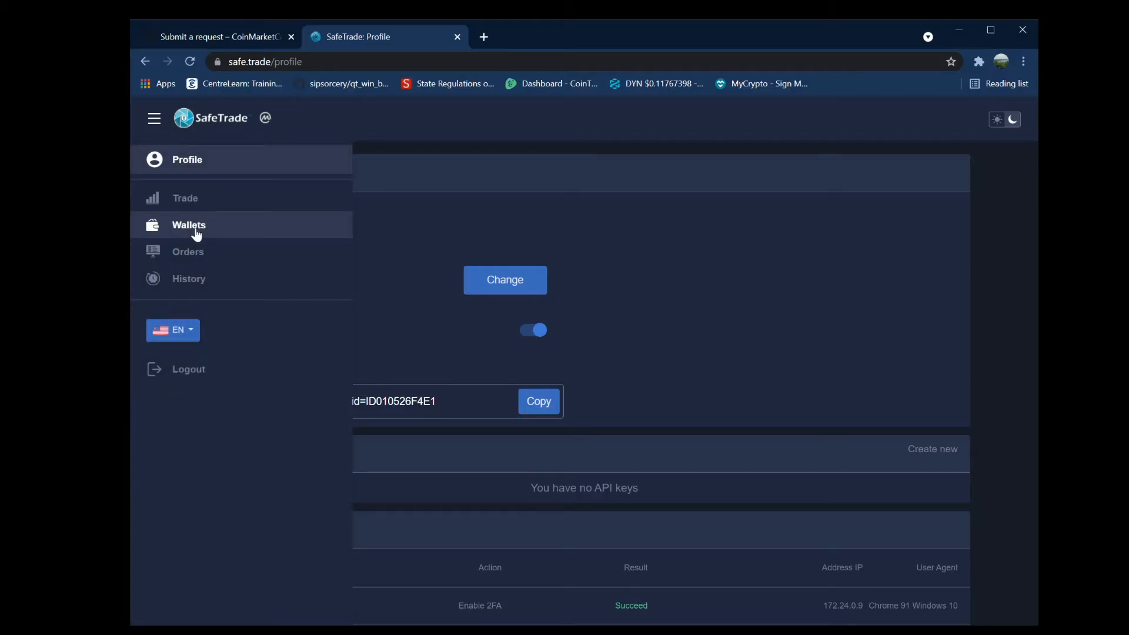
click(189, 225)
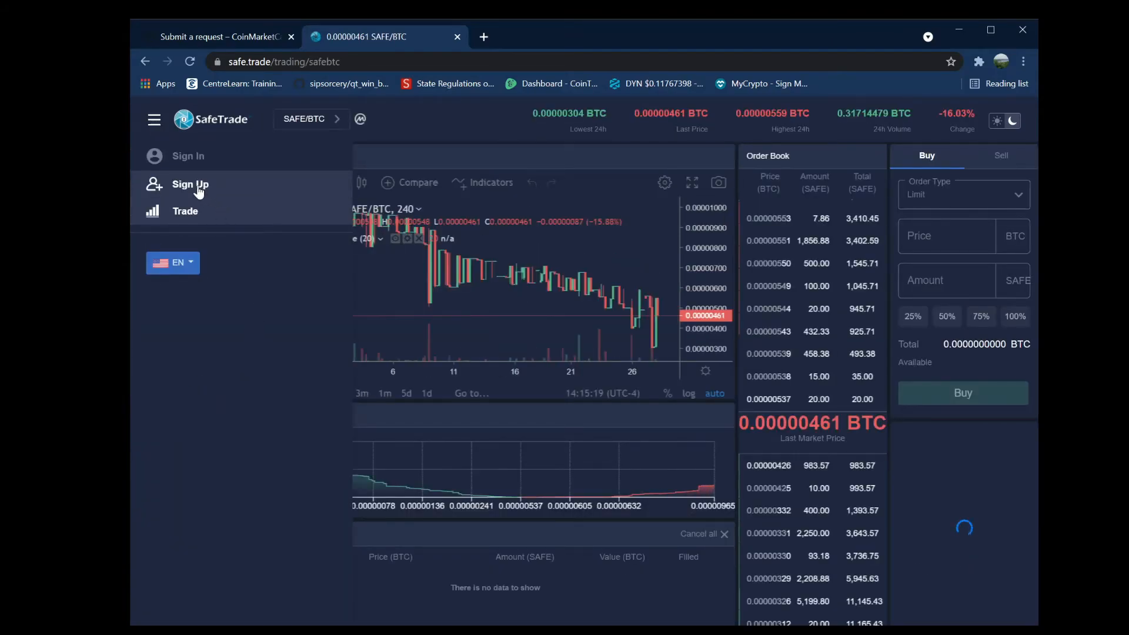
Sign in again with the cto email and password
click(187, 155)
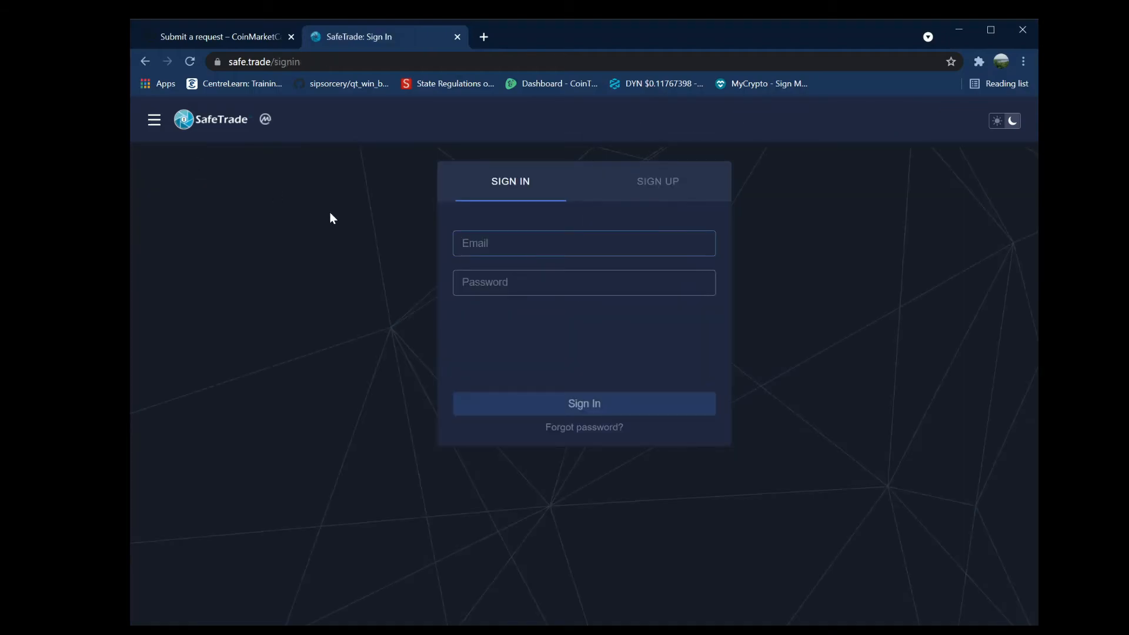
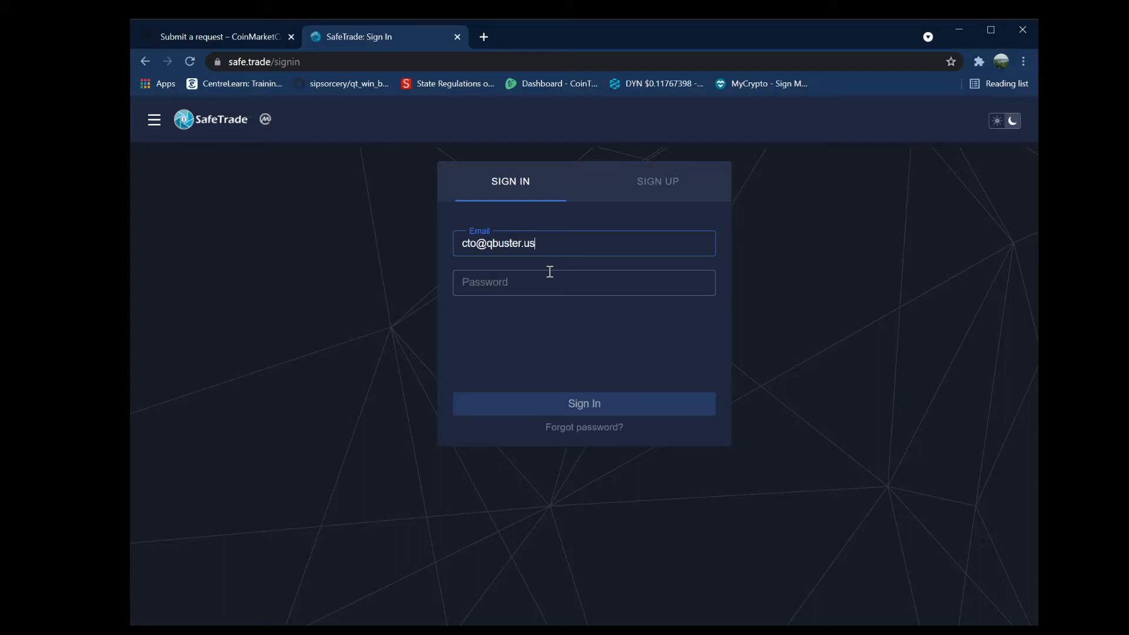
text(••••••)
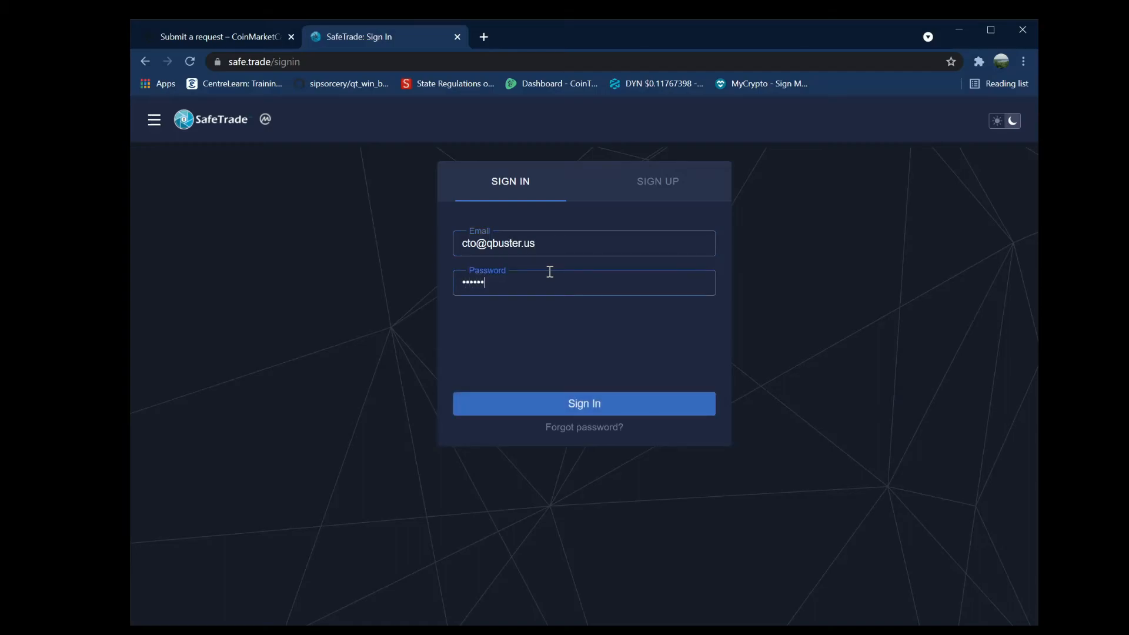
click(584, 403)
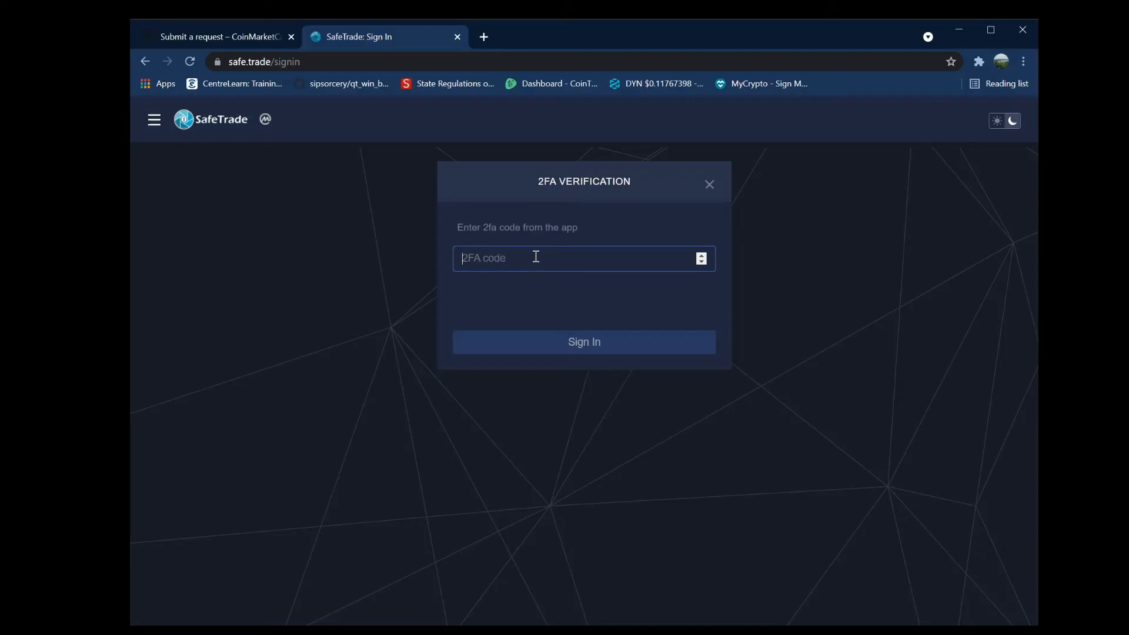
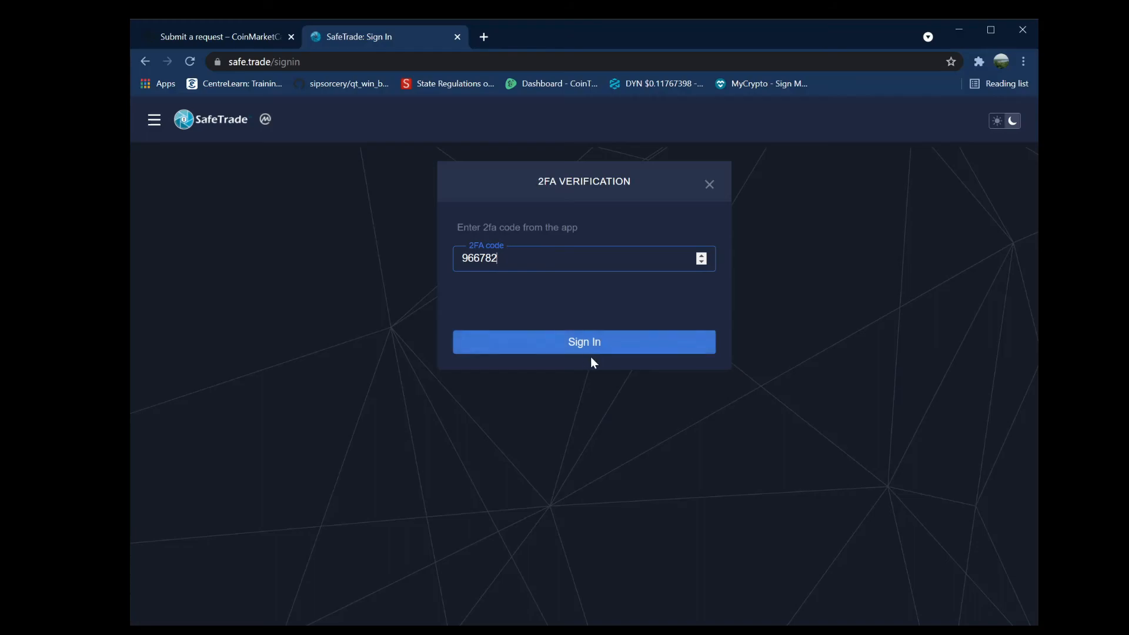
click(584, 341)
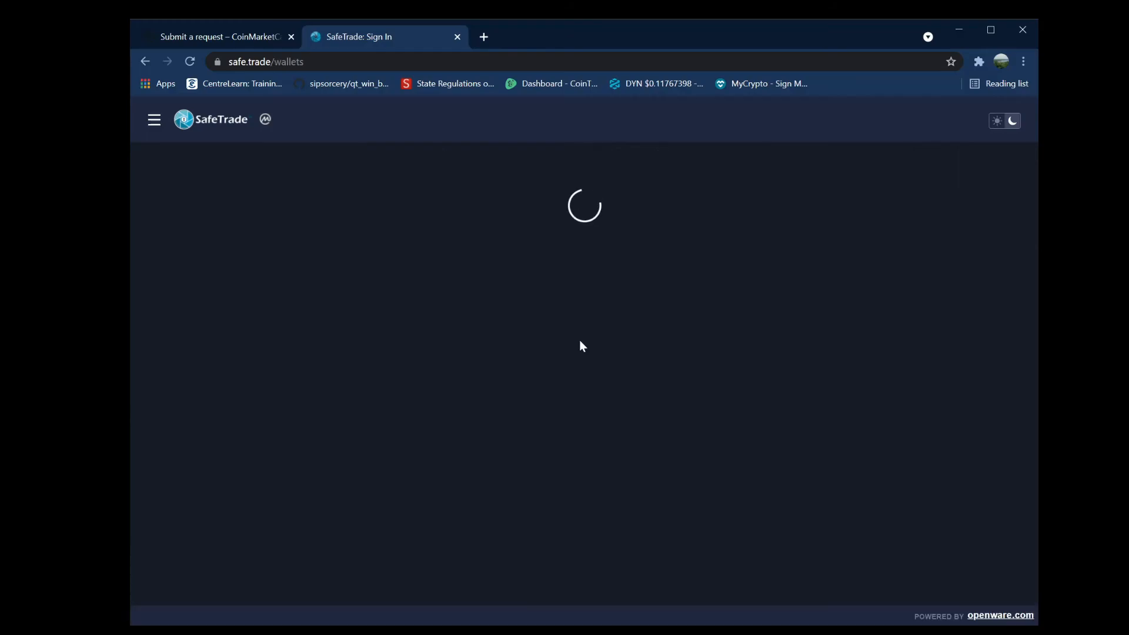